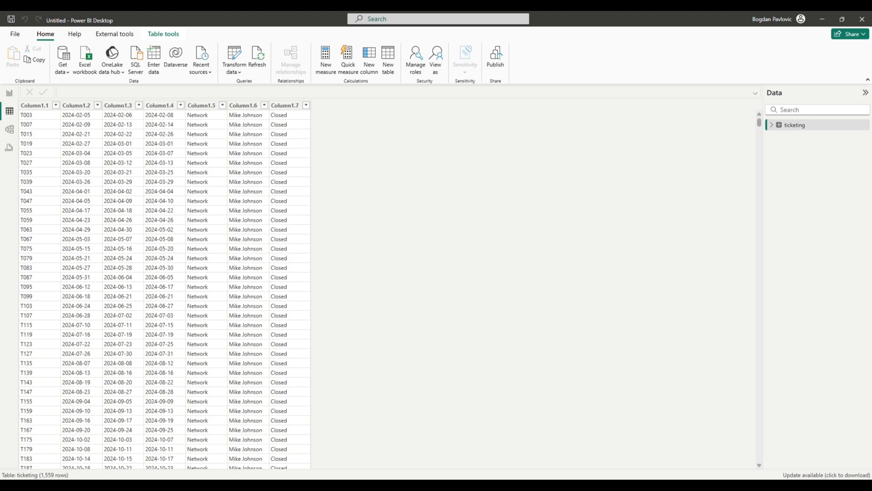
{"action": "mouse_move", "coordinate": [22, 245]}
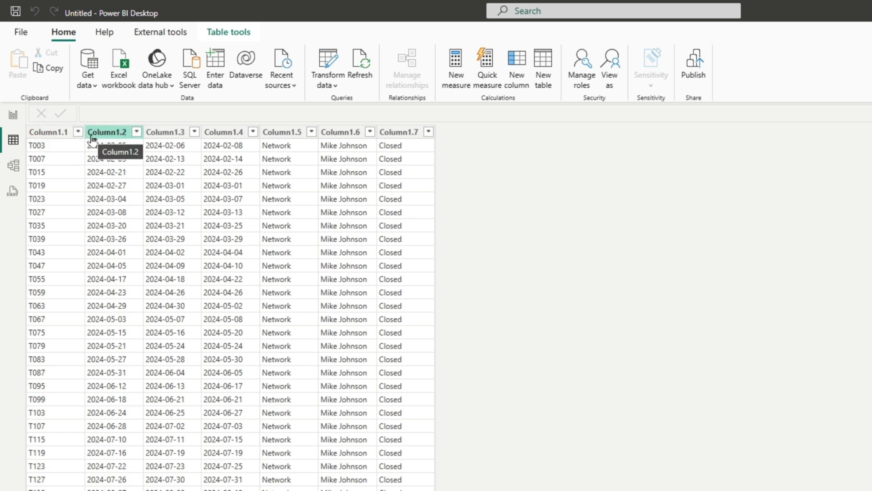
{"action": "mouse_move", "coordinate": [123, 144]}
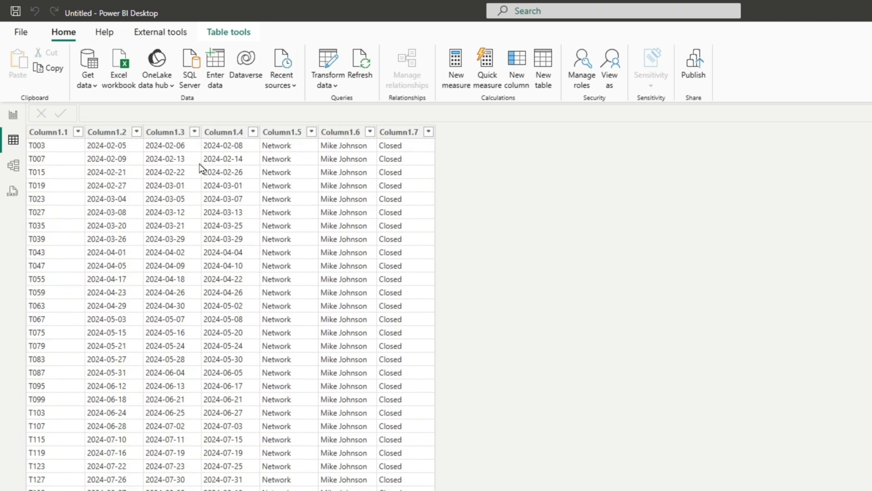
{"action": "mouse_move", "coordinate": [164, 172]}
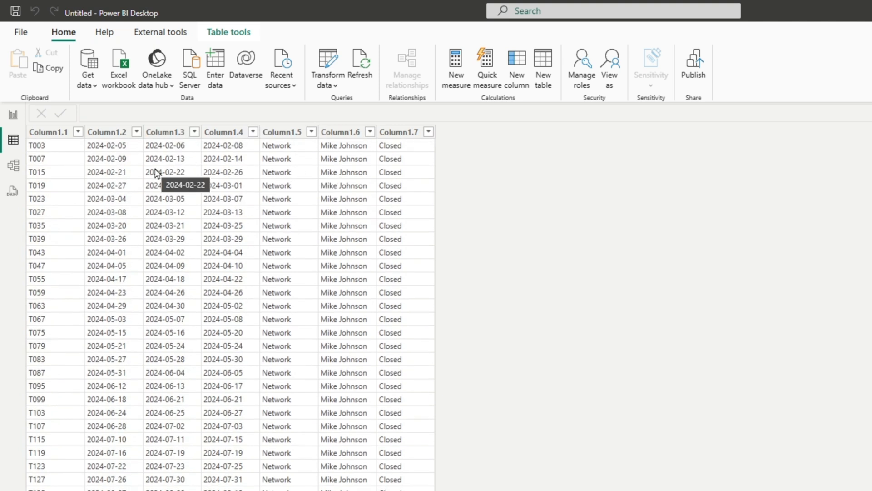
{"action": "mouse_move", "coordinate": [168, 152]}
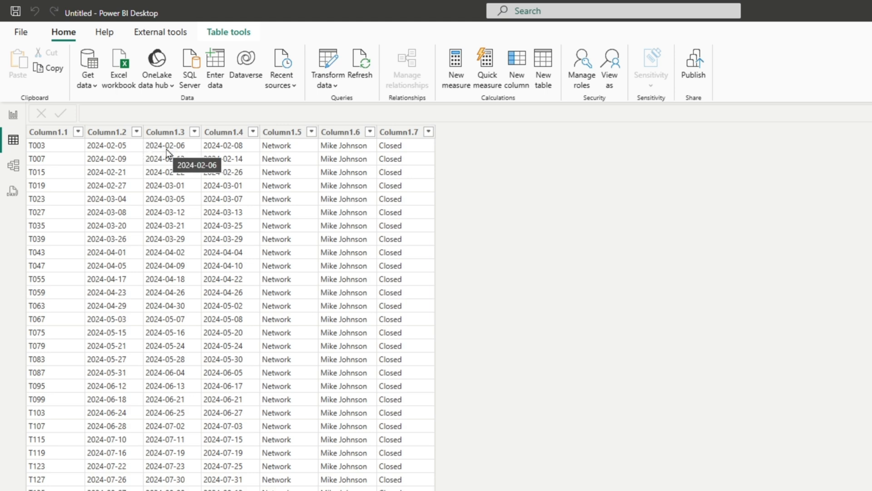
{"action": "mouse_move", "coordinate": [317, 69]}
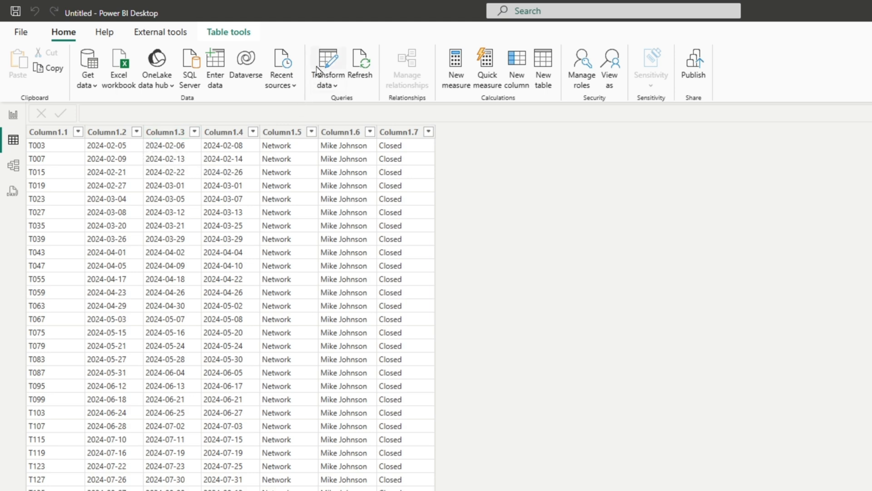
Launch Power Query Editor on the ticketing query via Transform data
{"action": "left_click", "coordinate": [328, 66]}
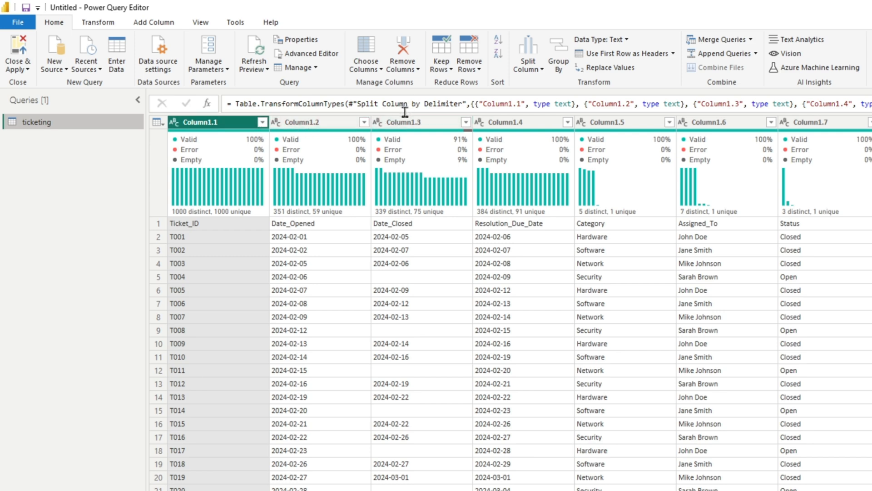
{"action": "mouse_move", "coordinate": [166, 220]}
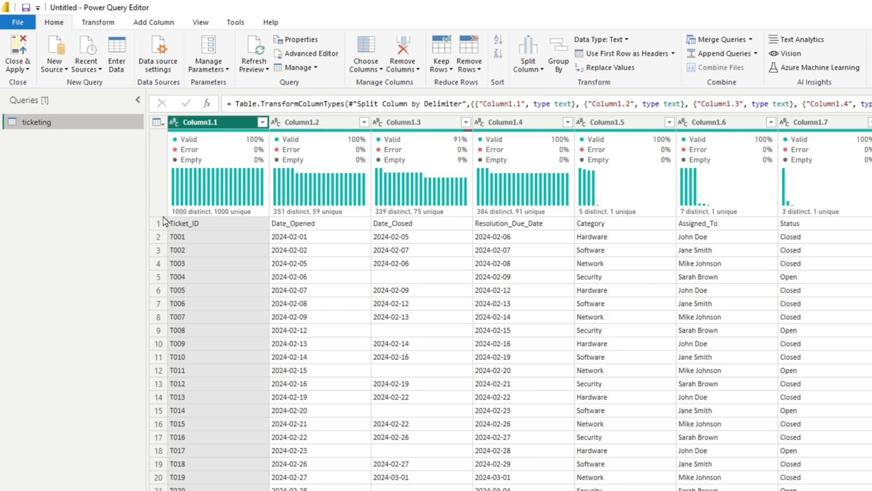
{"action": "mouse_move", "coordinate": [194, 229]}
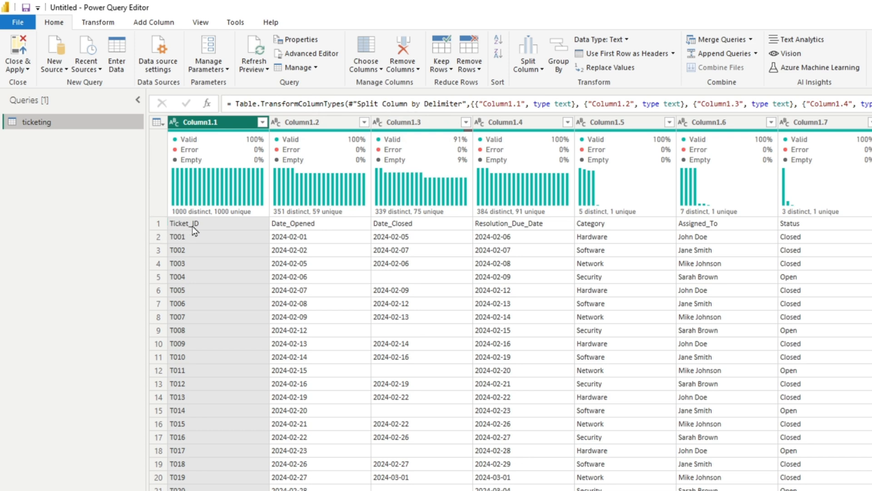
{"action": "mouse_move", "coordinate": [158, 122]}
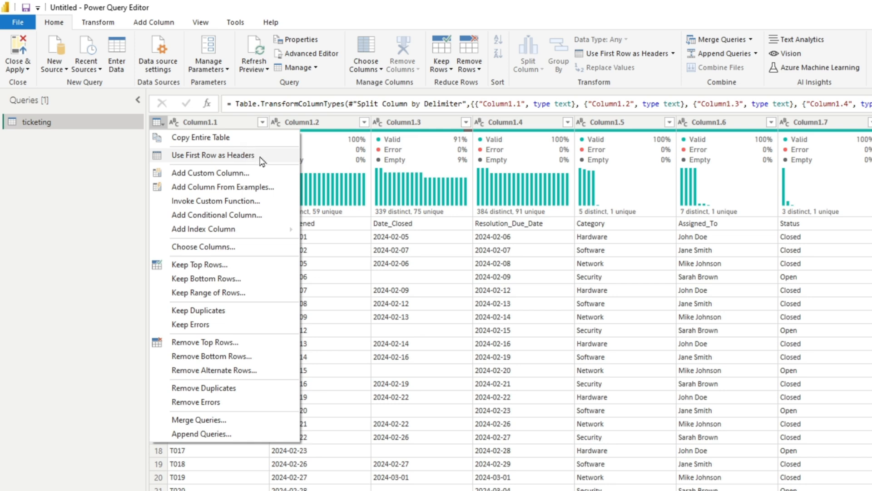
Use the first row as headers, naming columns Ticket_ID, Date_Opened, Status
{"action": "left_click", "coordinate": [212, 154]}
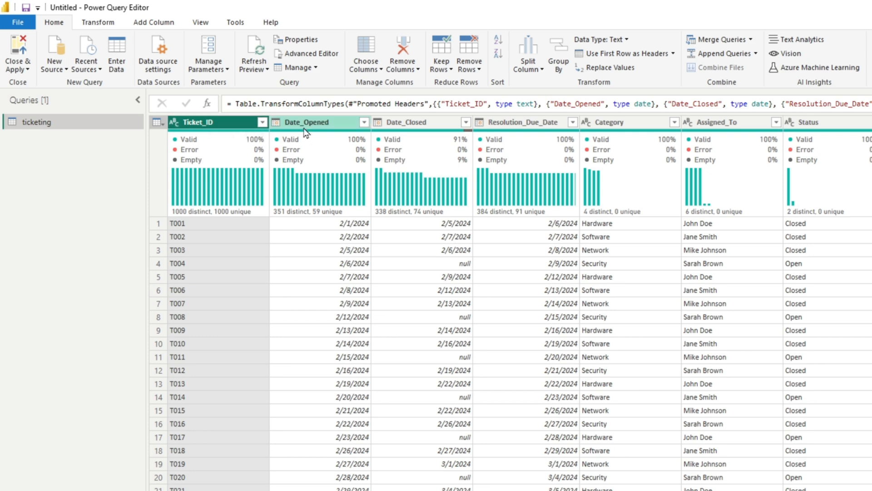
{"action": "mouse_move", "coordinate": [813, 122]}
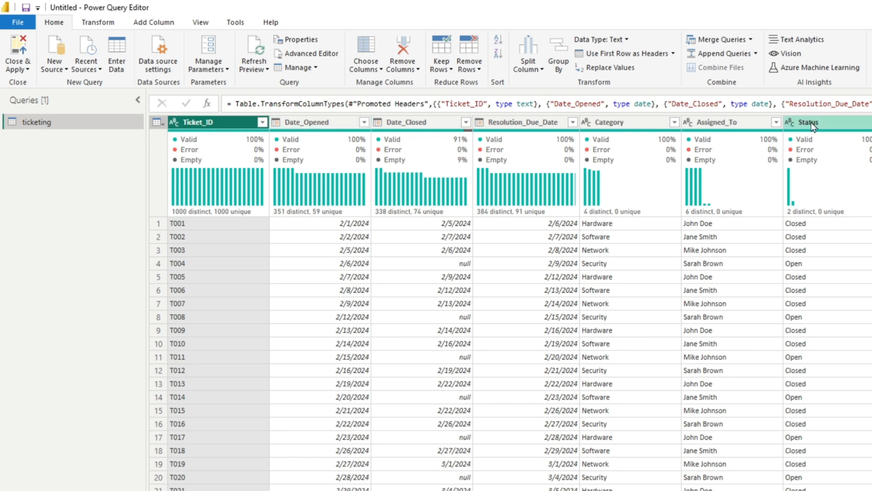